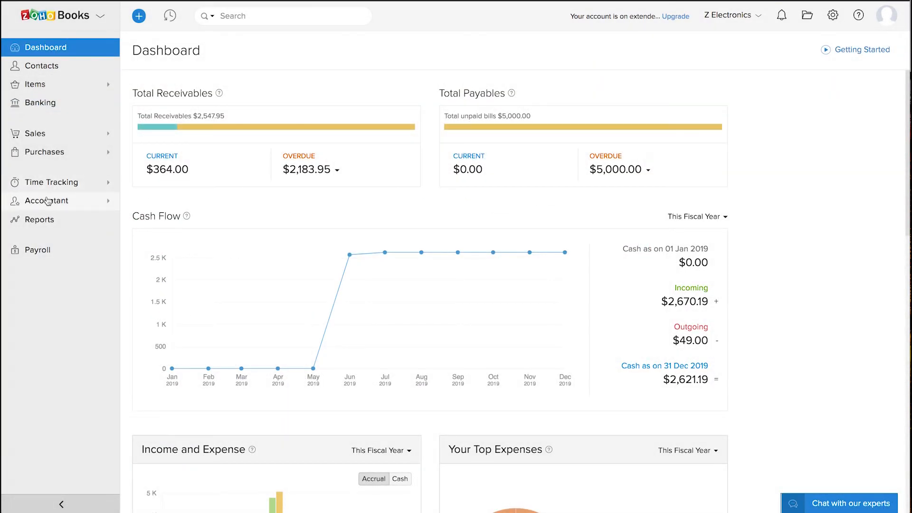
- From Accountant > Manual Journals, begin a new journal alongside the existing $1,000 entry
left_click(46, 200)
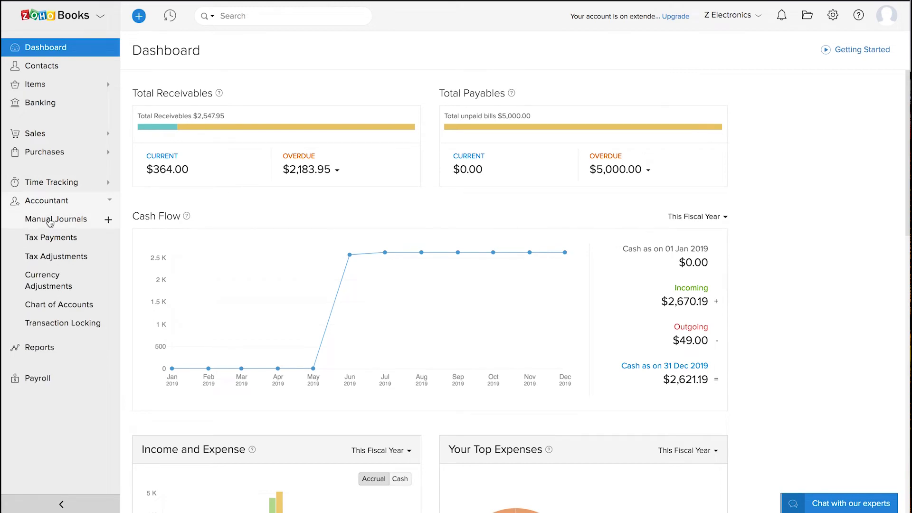
left_click(57, 219)
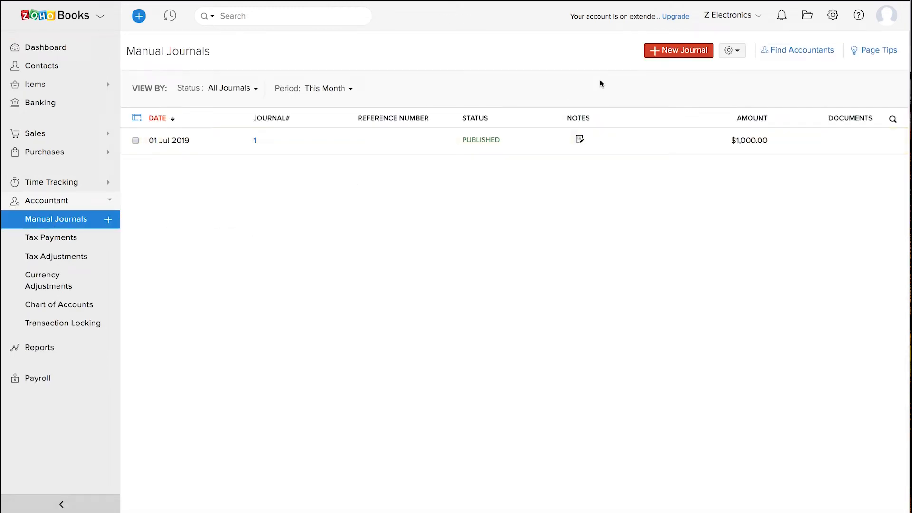
left_click(678, 51)
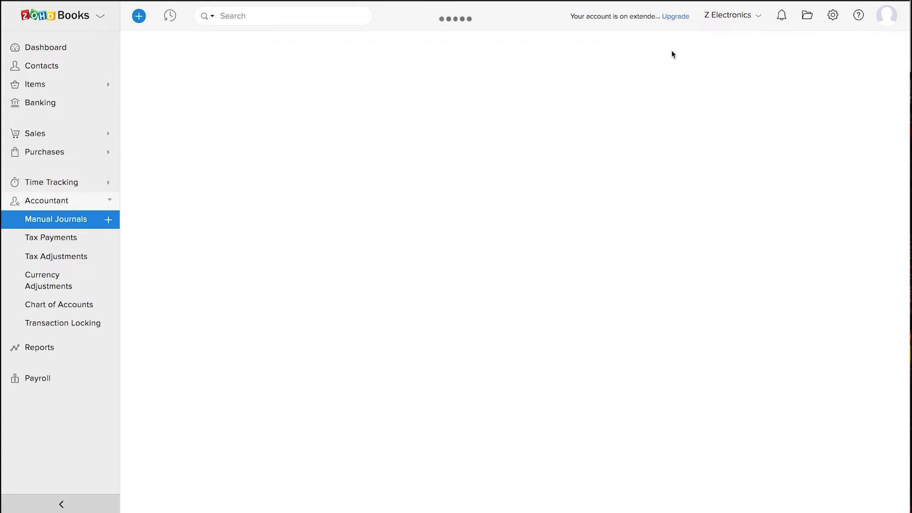
- Fill journal #2's header: note 'notes', Cash based journal ticked, currency USD
left_click(108, 219)
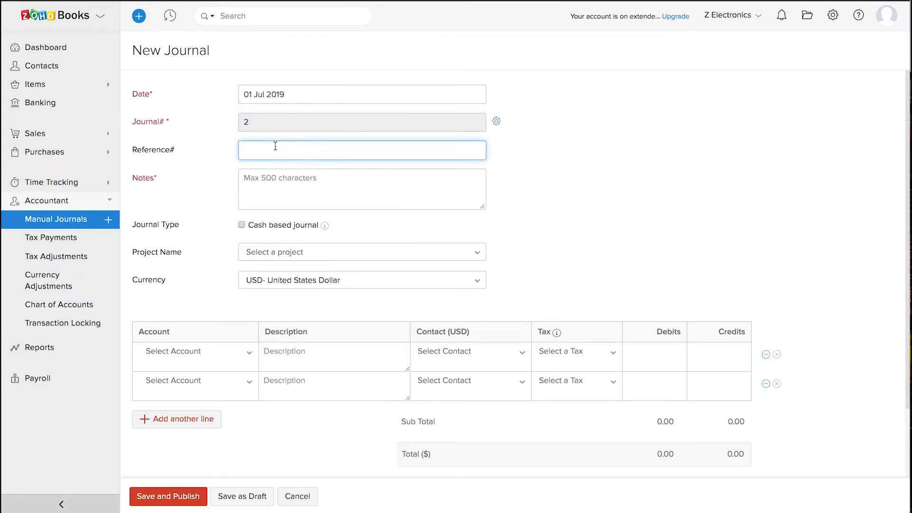
left_click(361, 189)
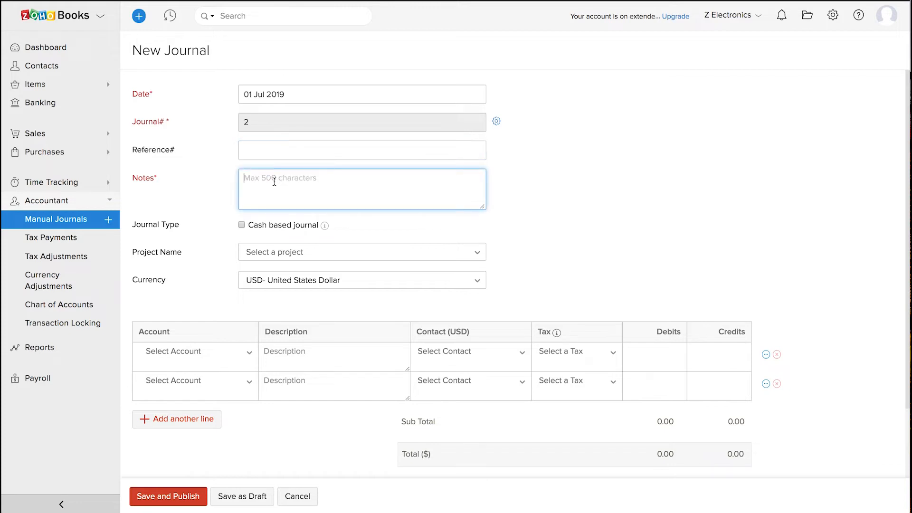
type("notes")
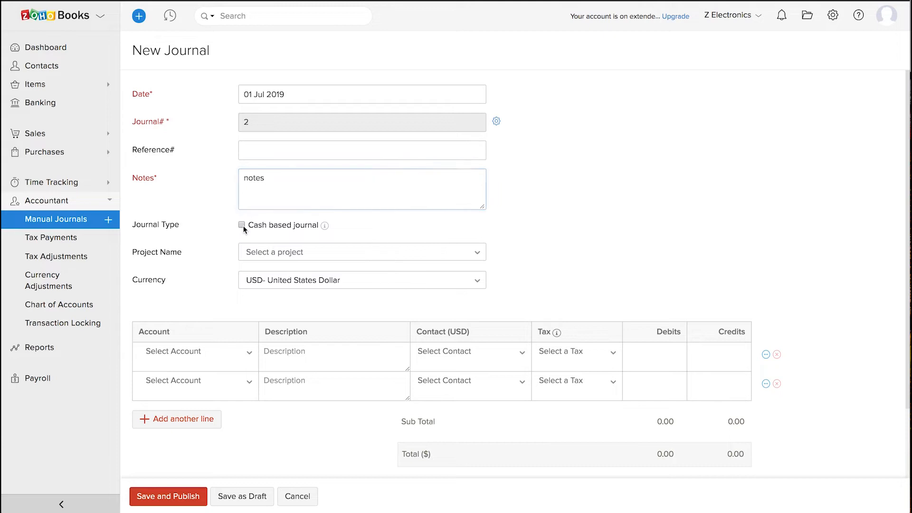
left_click(241, 225)
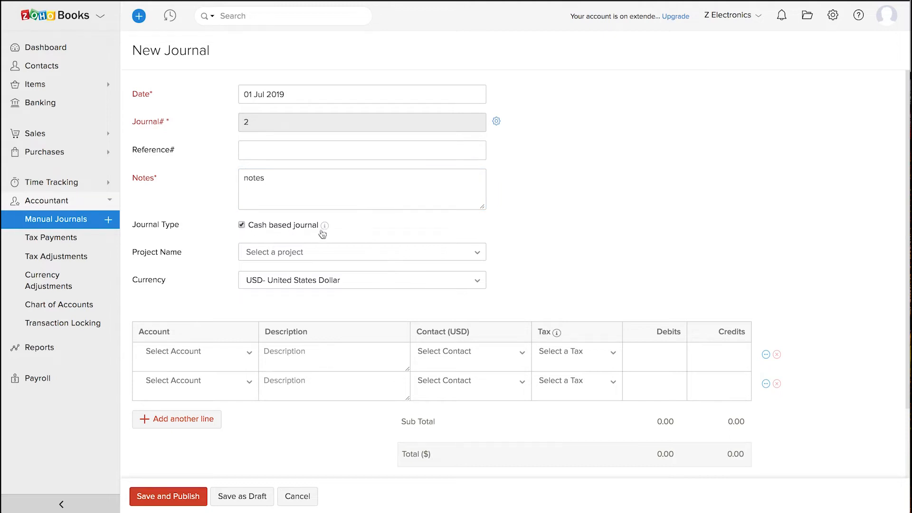
left_click(360, 252)
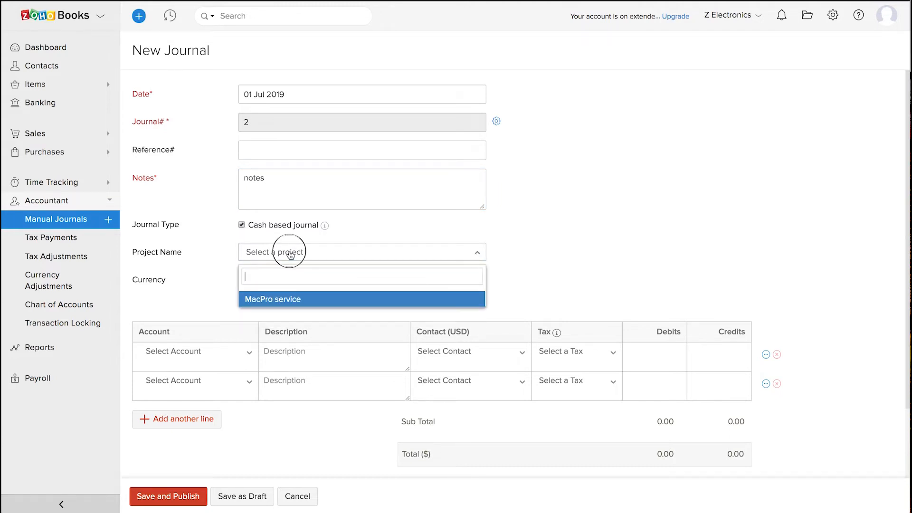
left_click(361, 280)
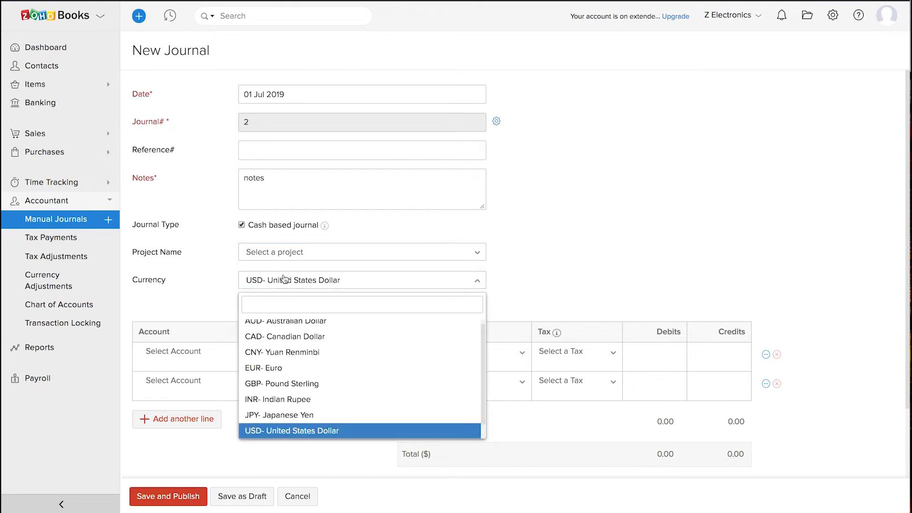
left_click(291, 430)
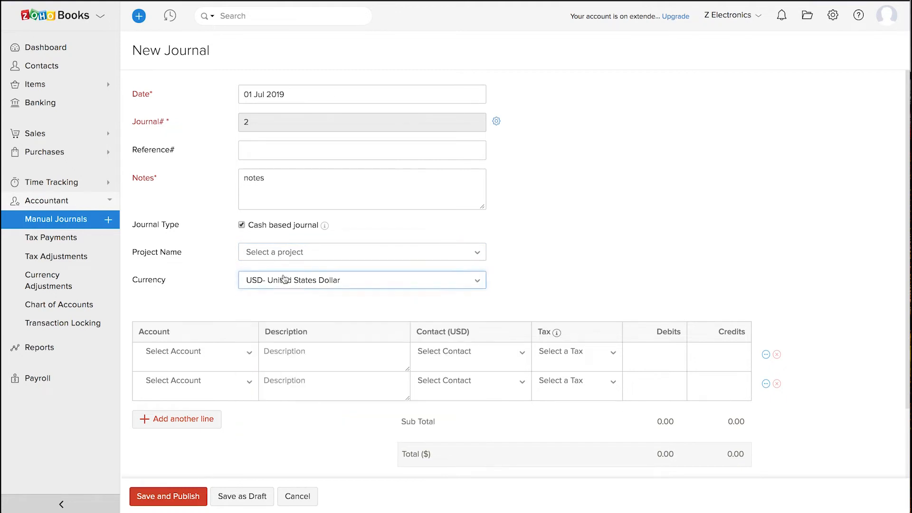
scroll("down", 3)
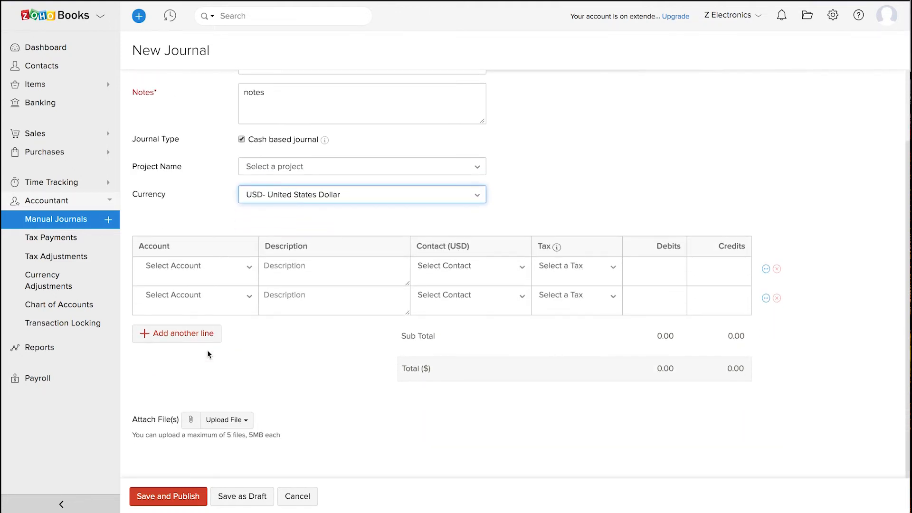
left_click(195, 266)
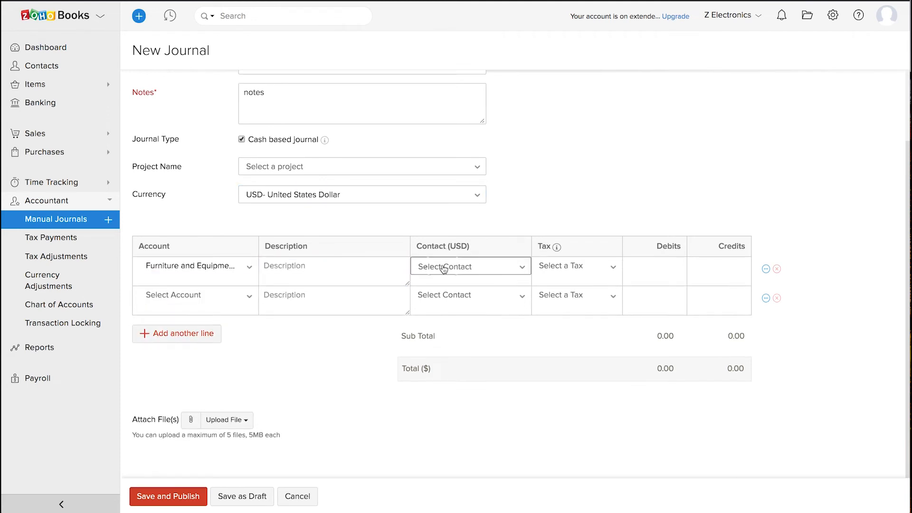
left_click(459, 266)
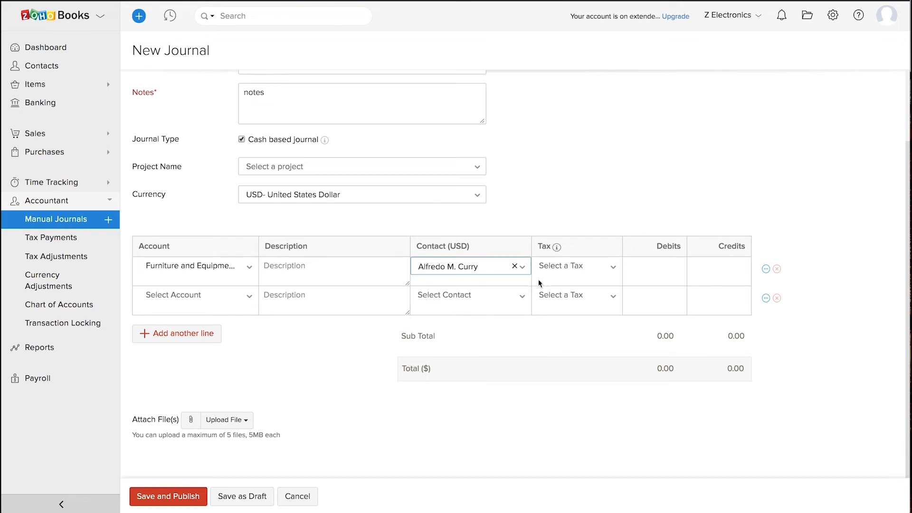
left_click(576, 266)
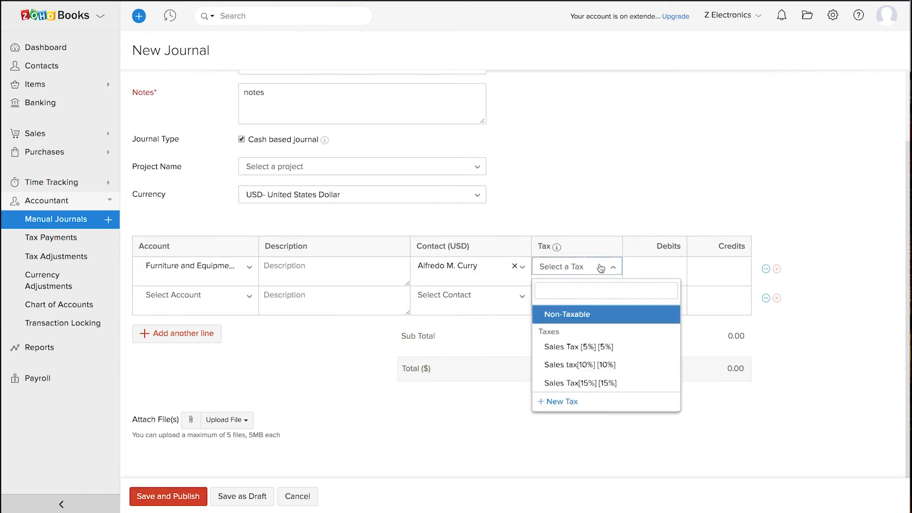
type("1000")
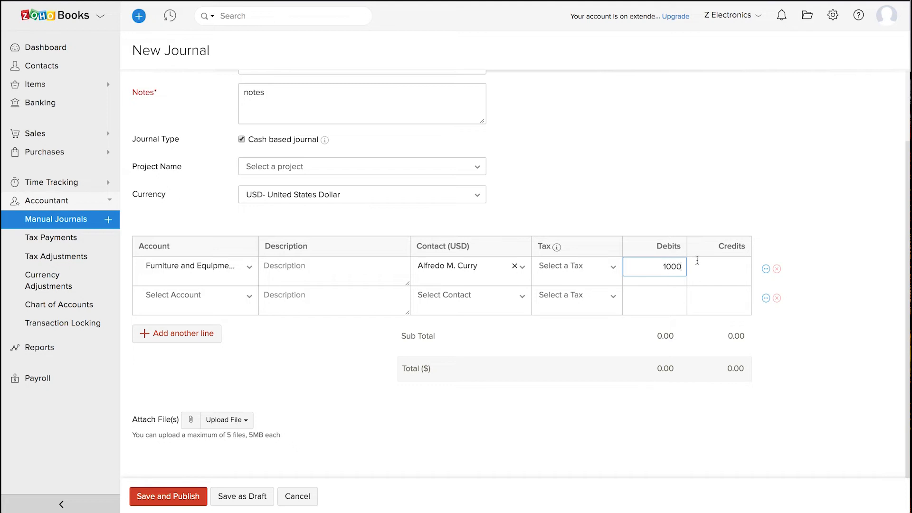
left_click(719, 266)
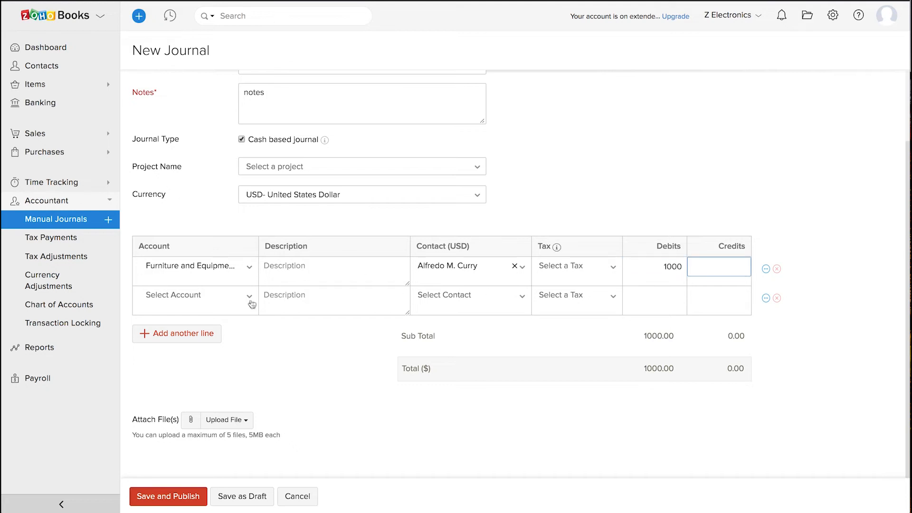
type("1000")
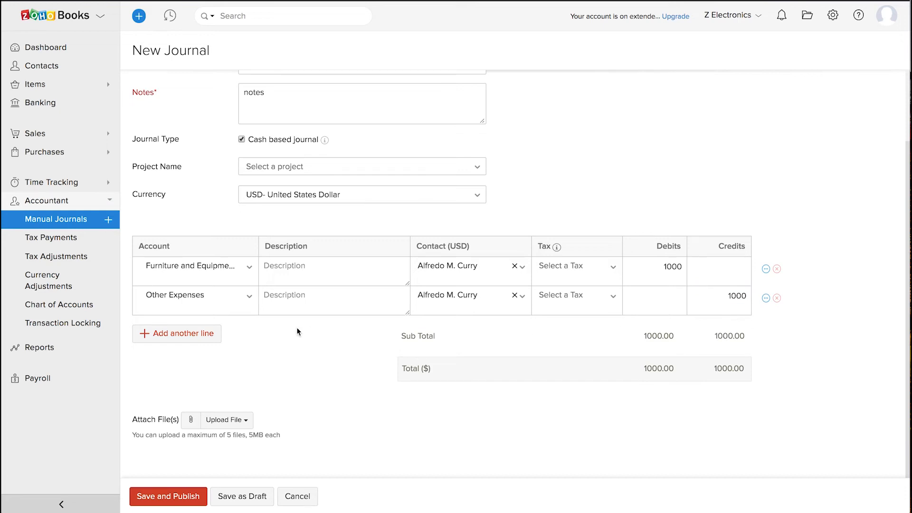
mouse_move(207, 342)
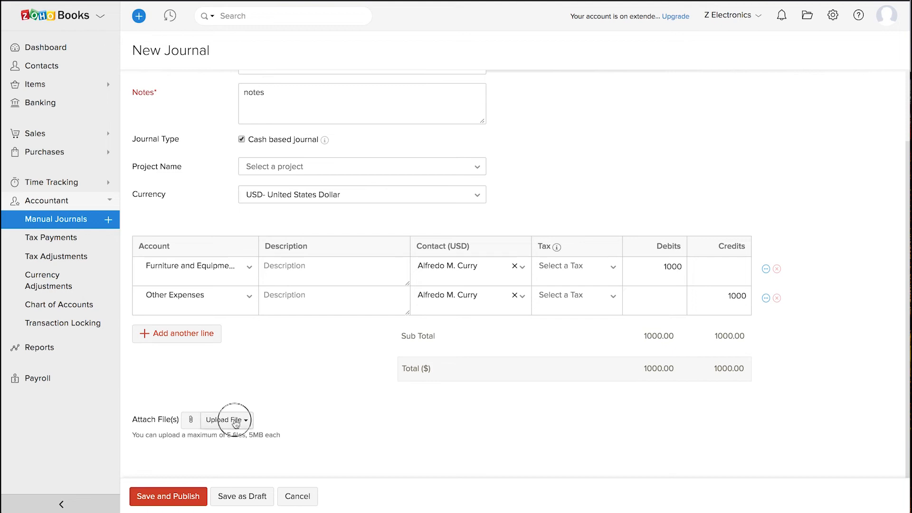
- Use Save and Publish to publish journal #2 as a $1,000 entry
left_click(226, 420)
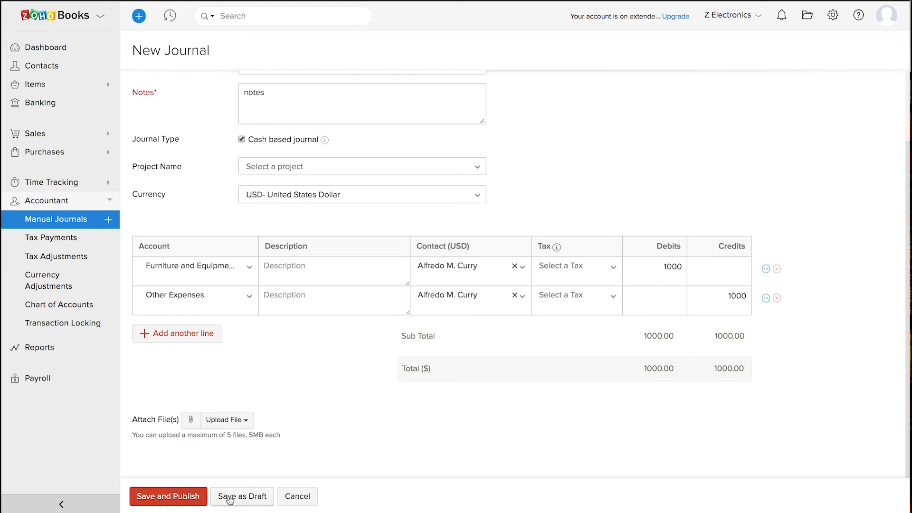
left_click(168, 496)
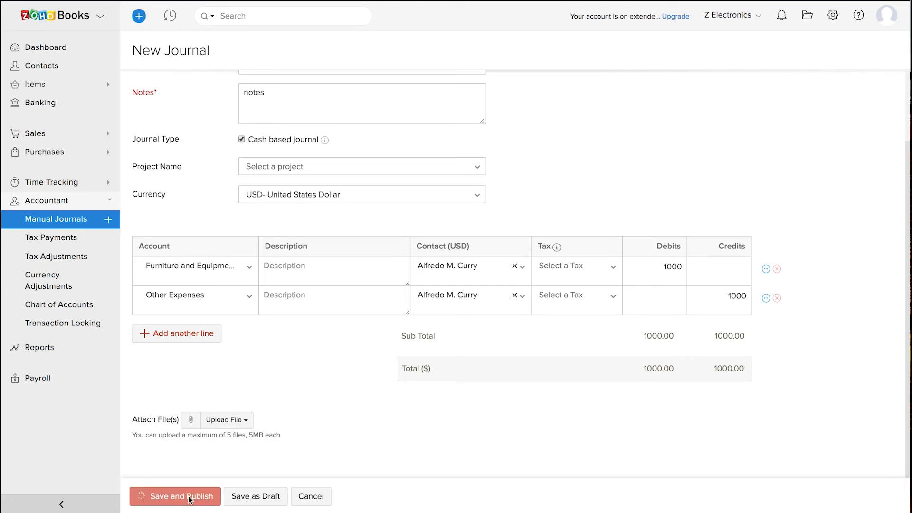
left_click(174, 496)
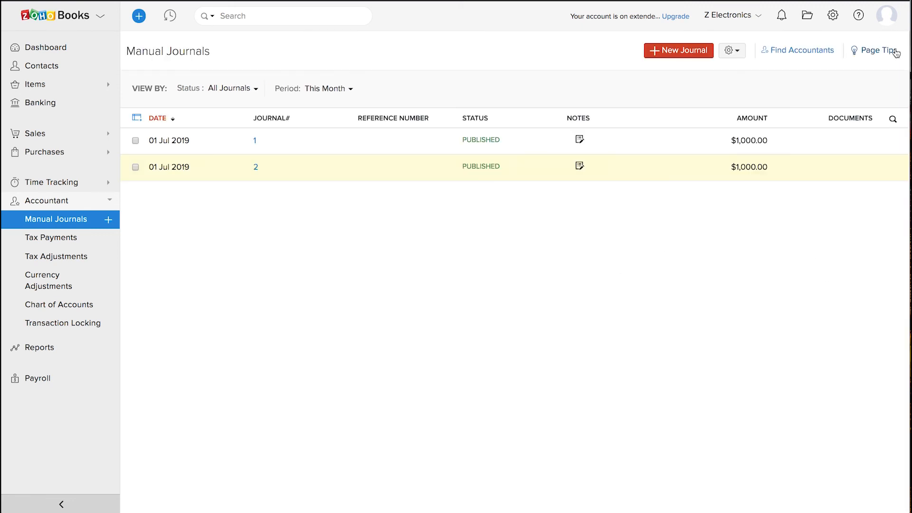
- Open the gear dropdown beside New Journal to show import and export options
left_click(731, 50)
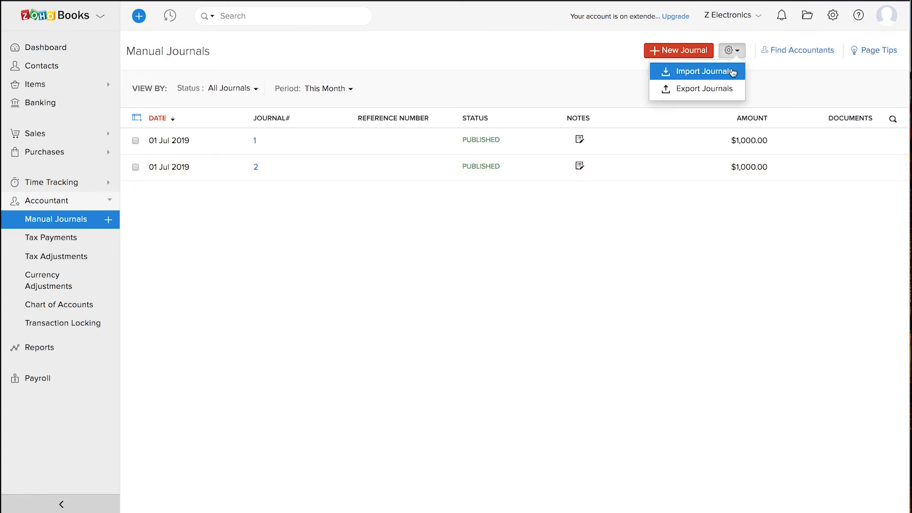